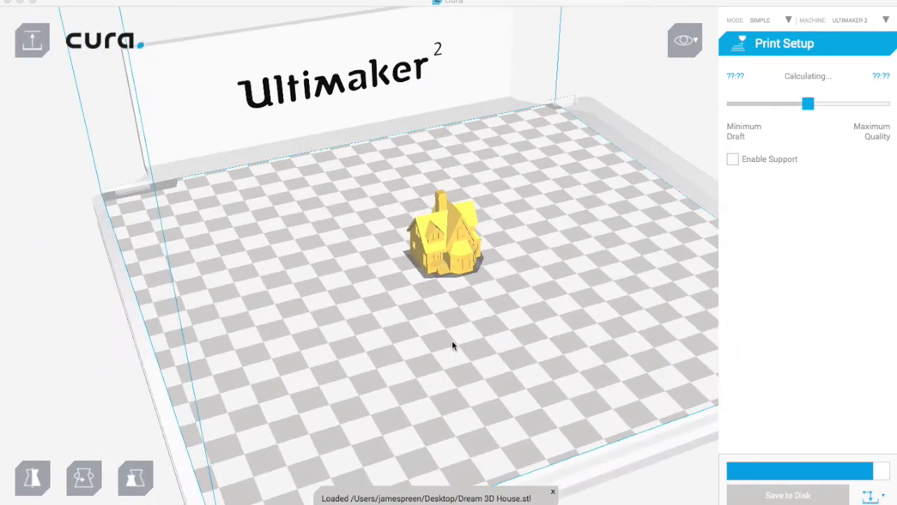
- Push the quality slider to maximum, then back near Minimum Draft for a 28-minute estimate
drag(809, 104, 808, 104)
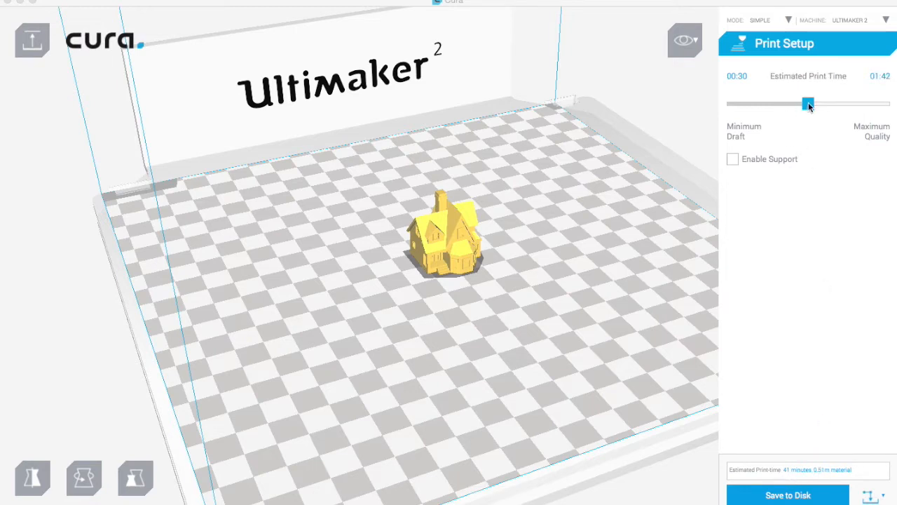
drag(808, 104, 864, 104)
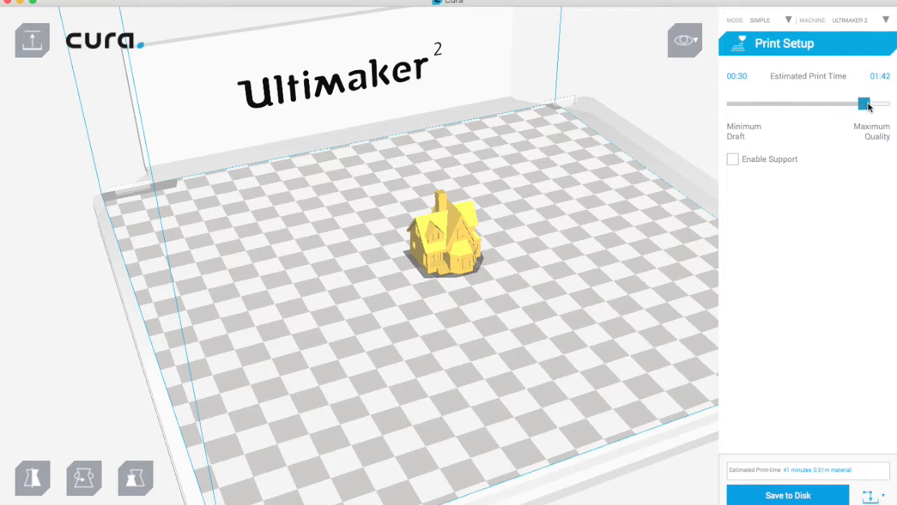
drag(864, 104, 861, 103)
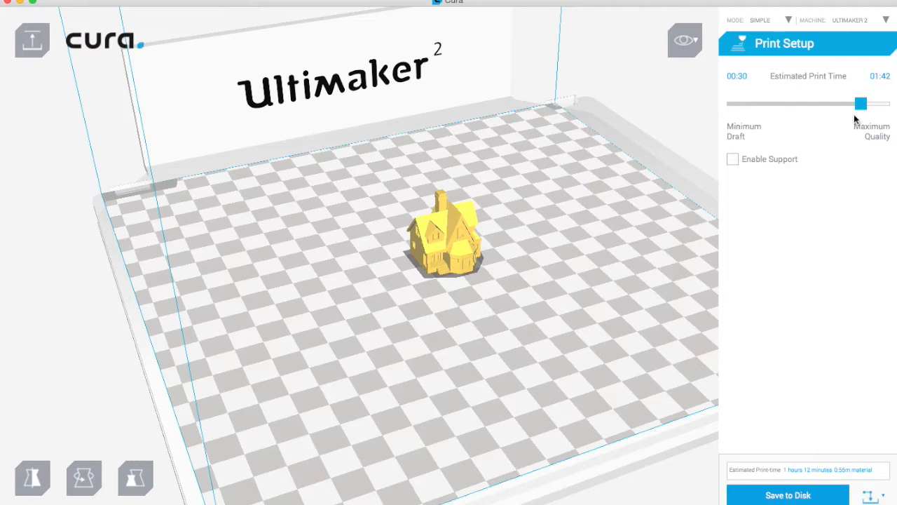
drag(861, 103, 749, 103)
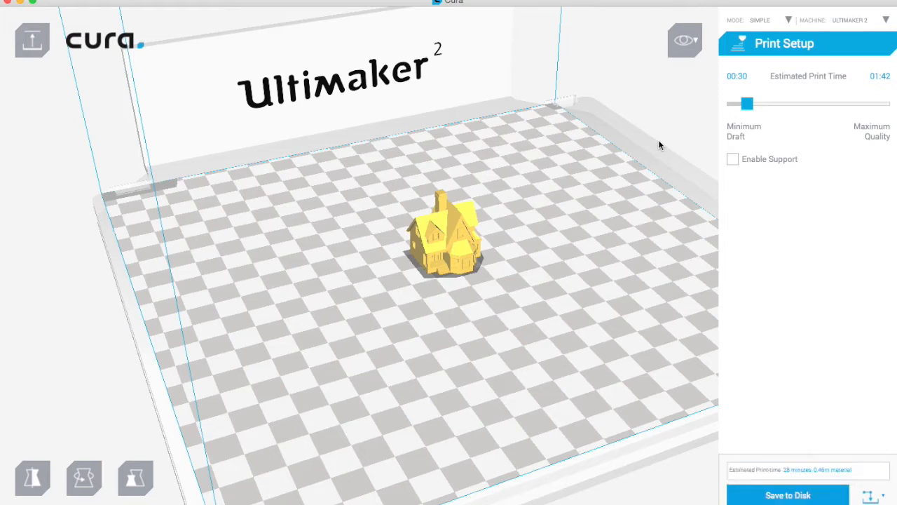
mouse_move(744, 124)
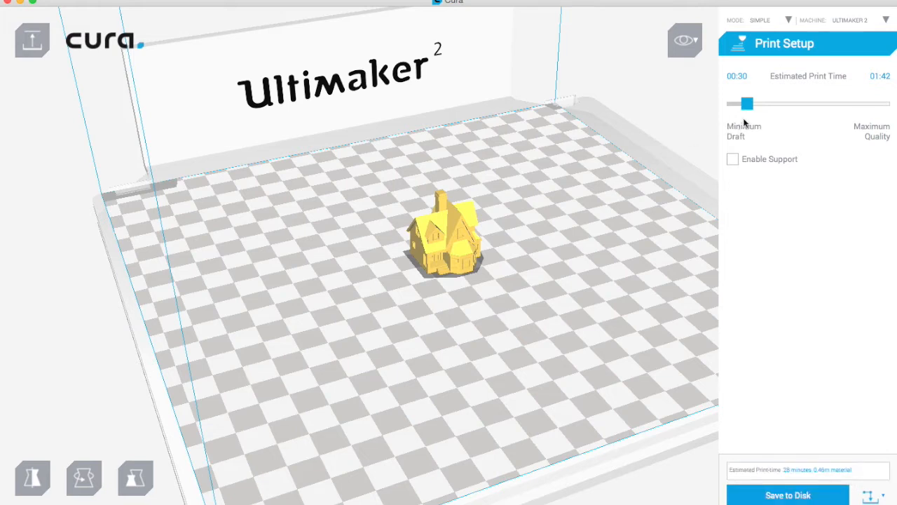
mouse_move(794, 227)
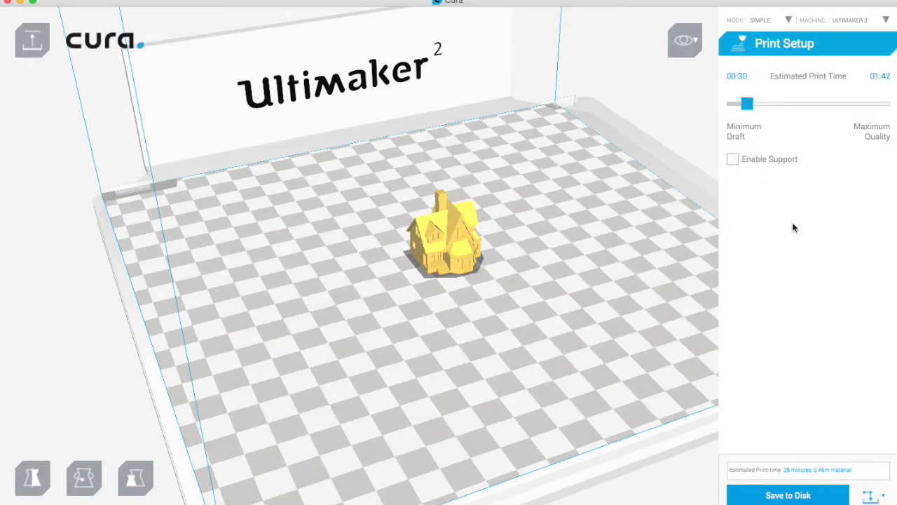
mouse_move(750, 418)
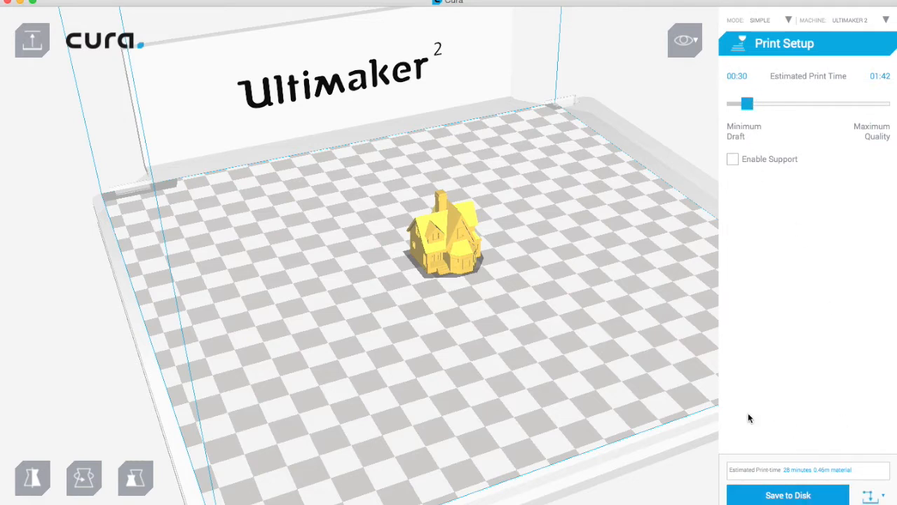
mouse_move(748, 278)
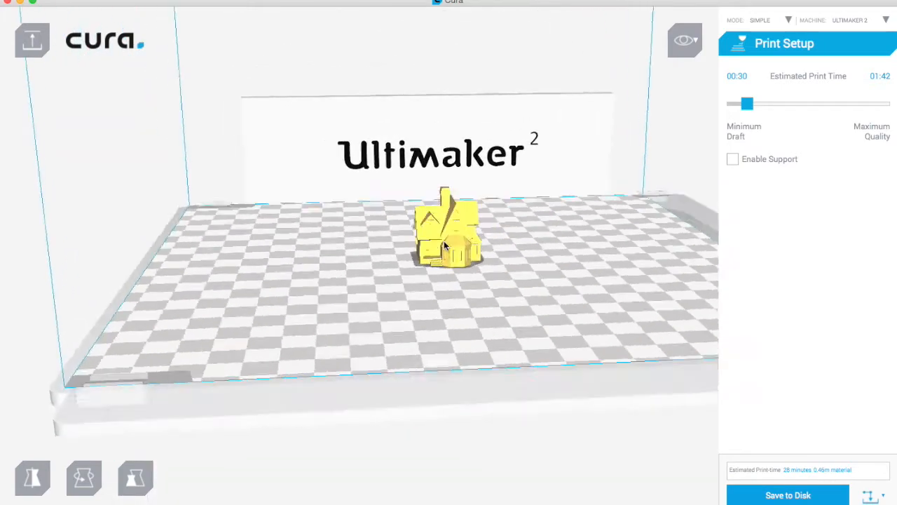
- Orbit the camera around the house and back toward its front
drag(445, 245, 337, 257)
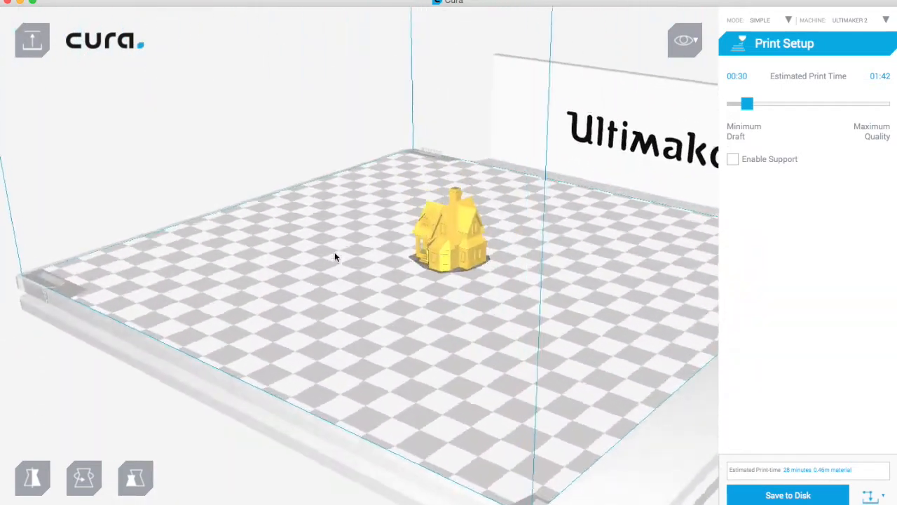
drag(335, 257, 538, 247)
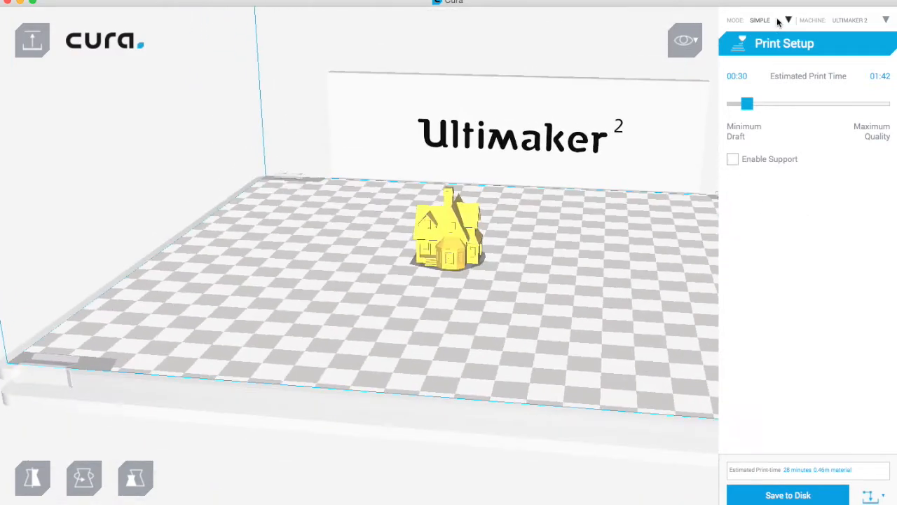
- Switch the print settings mode from Simple to Advanced
click(760, 20)
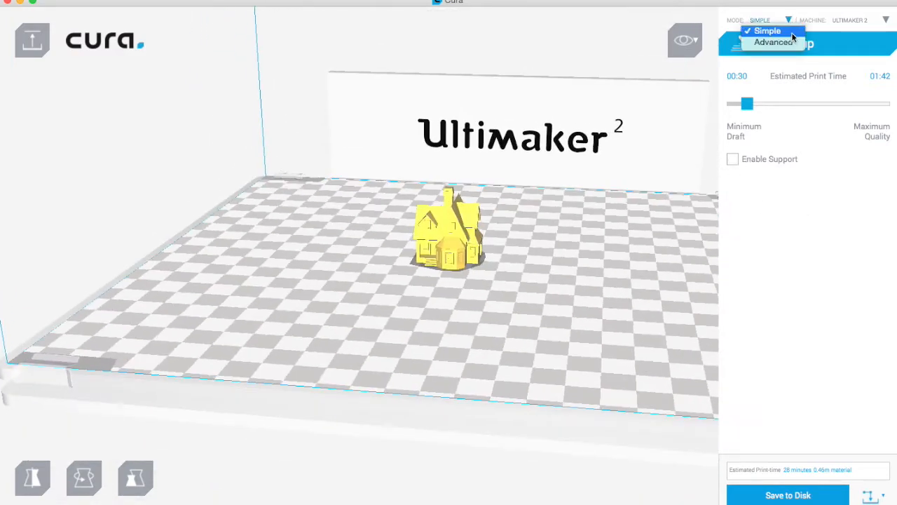
click(774, 42)
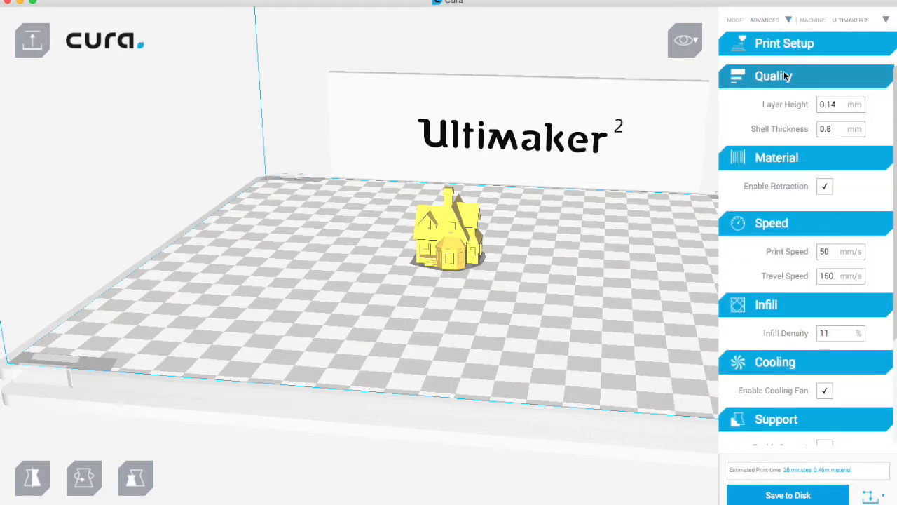
mouse_move(840, 104)
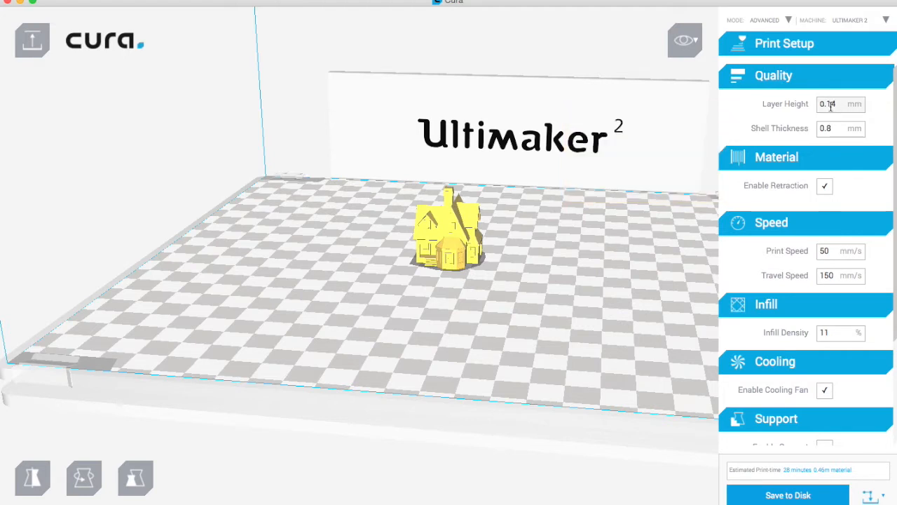
mouse_move(840, 103)
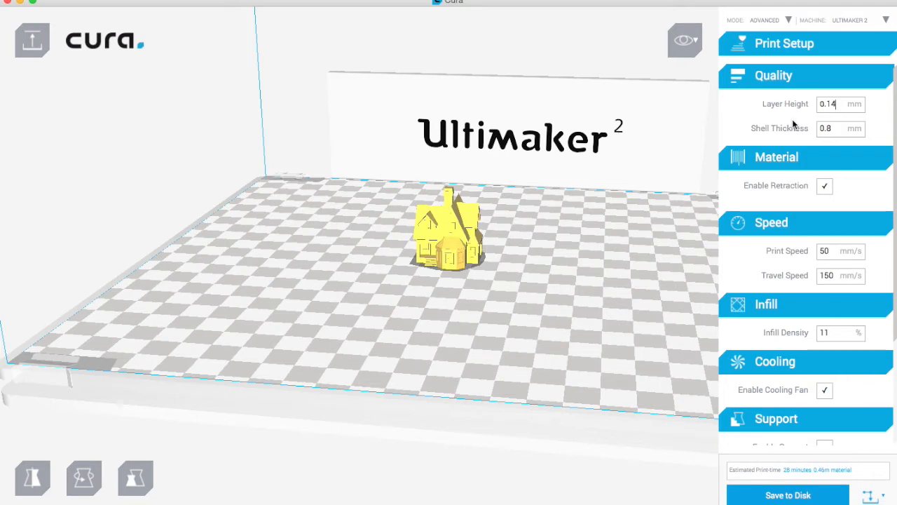
mouse_move(834, 128)
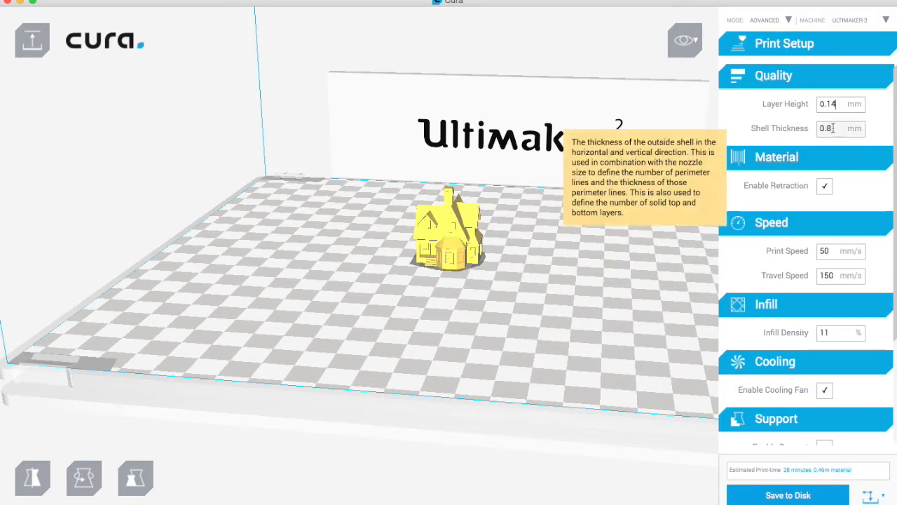
mouse_move(480, 231)
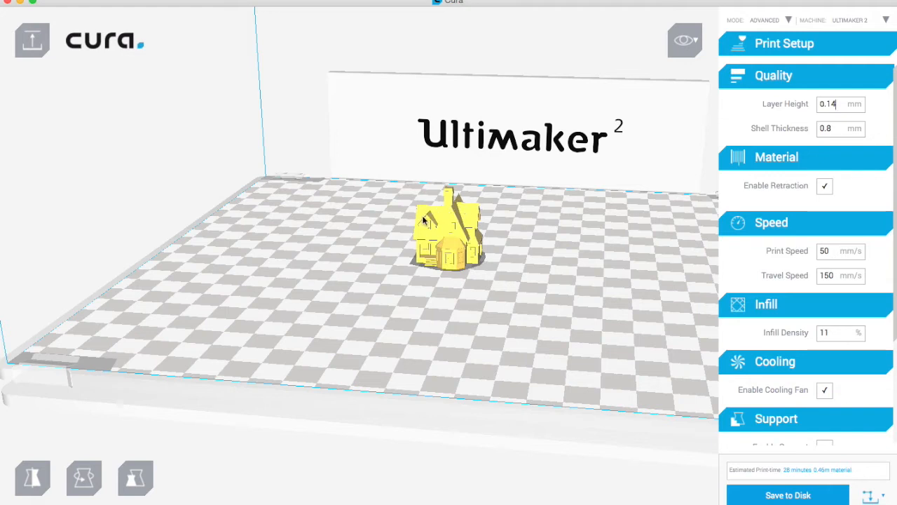
mouse_move(469, 250)
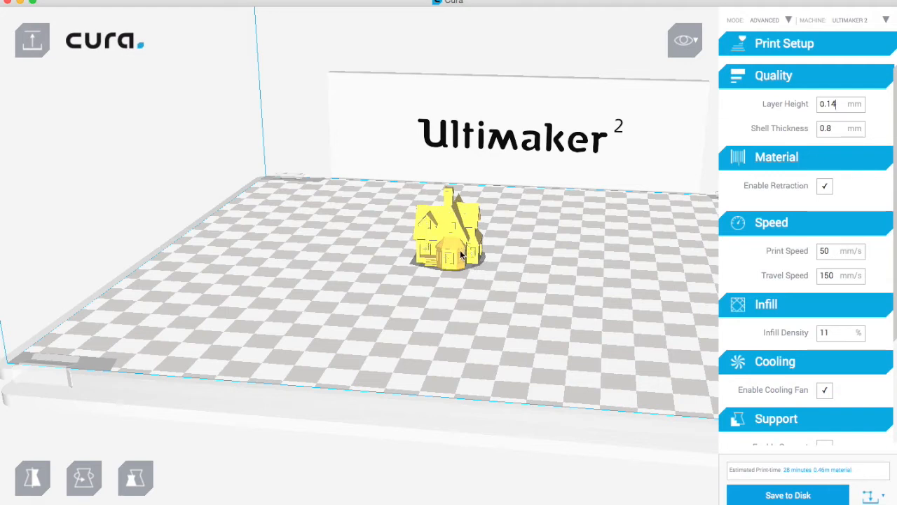
mouse_move(815, 169)
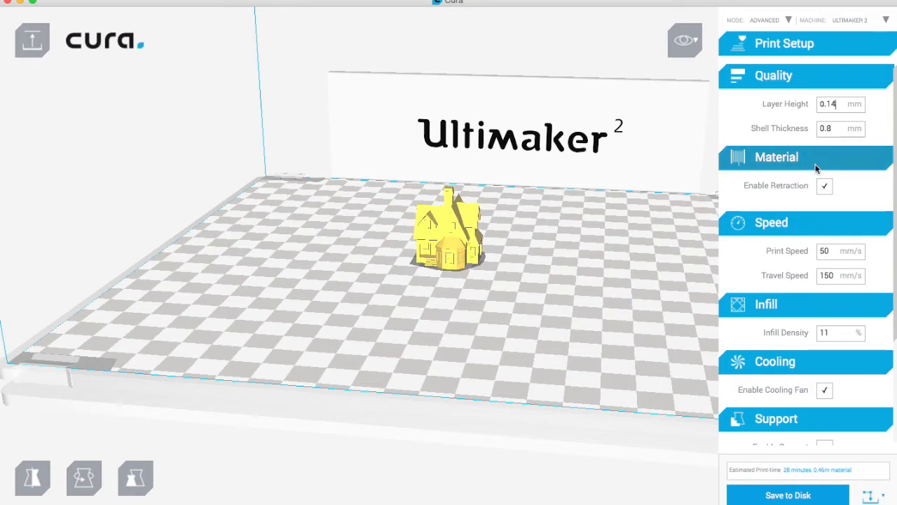
mouse_move(670, 240)
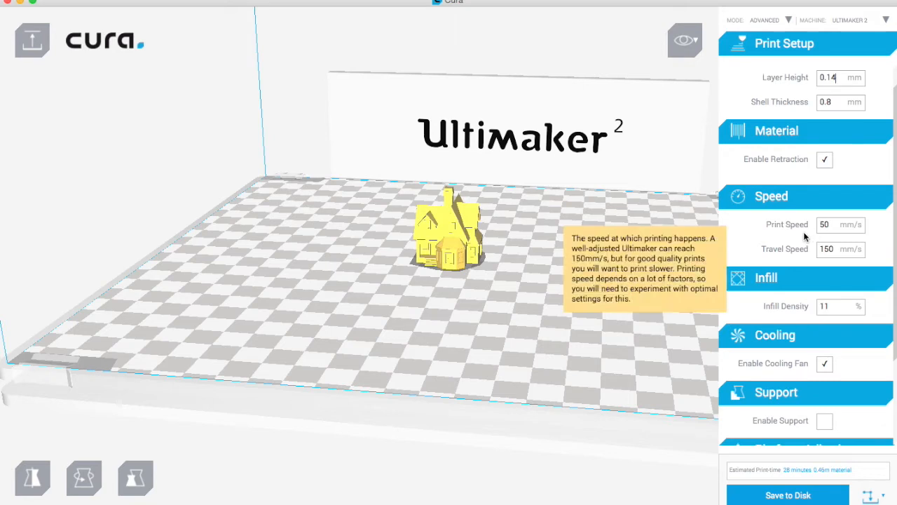
- Enter 20% as the Infill Density in the Advanced settings panel
scroll(down, 3)
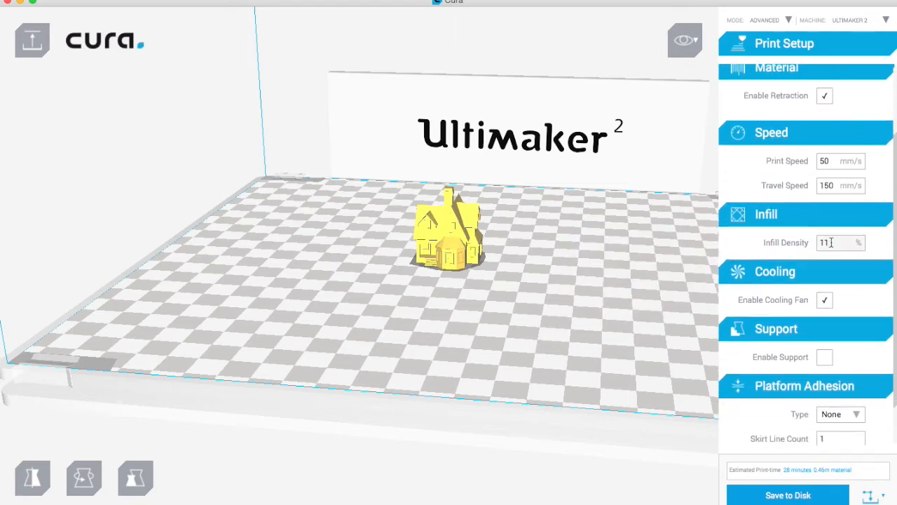
text(20)
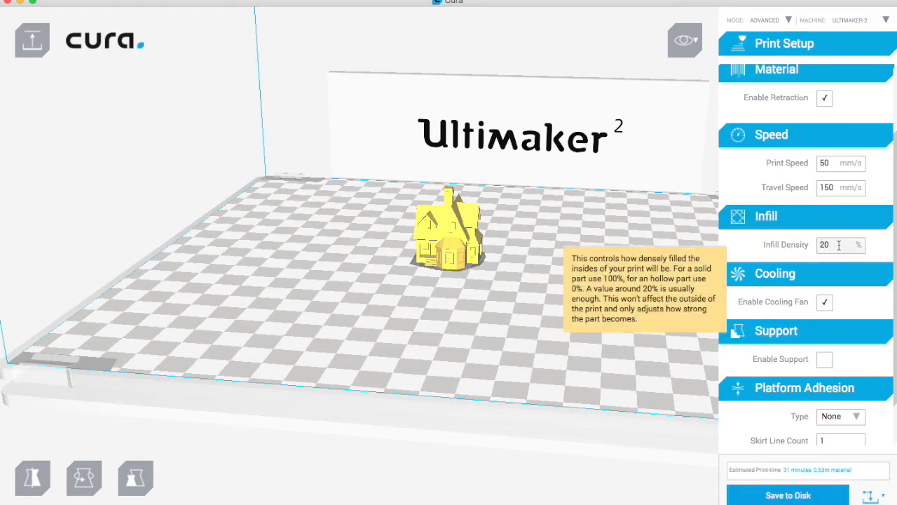
mouse_move(834, 244)
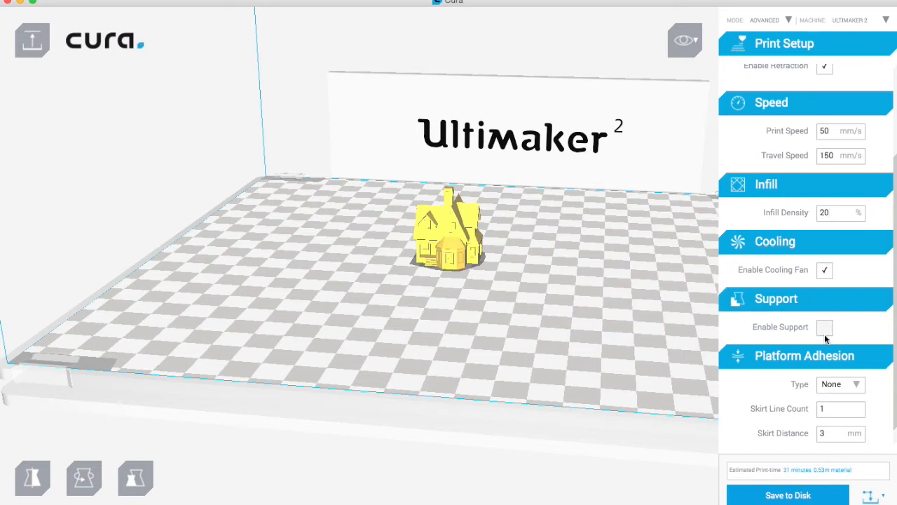
- Uncheck Enable Support so no support structures are generated
click(824, 326)
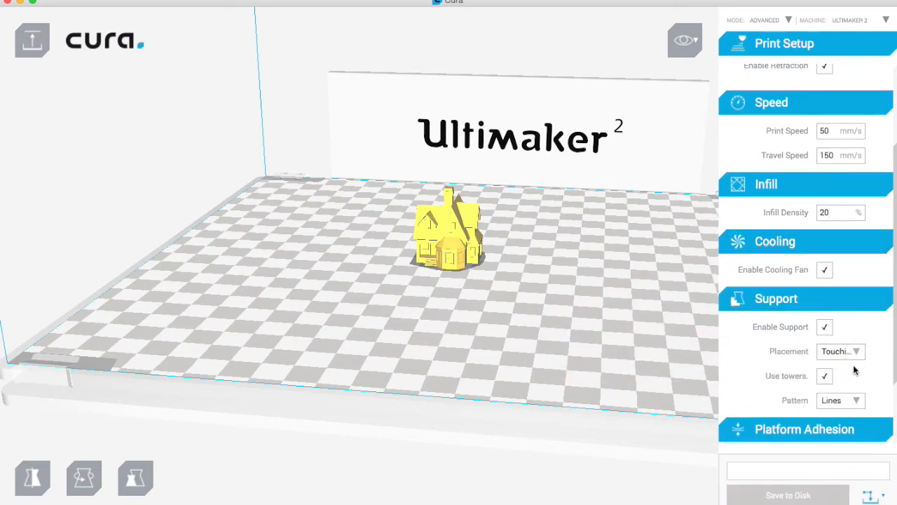
click(840, 351)
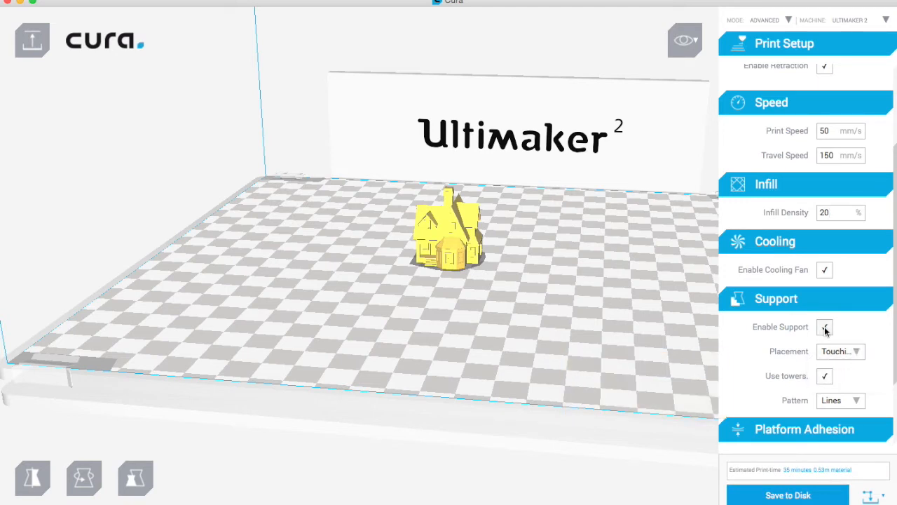
click(825, 327)
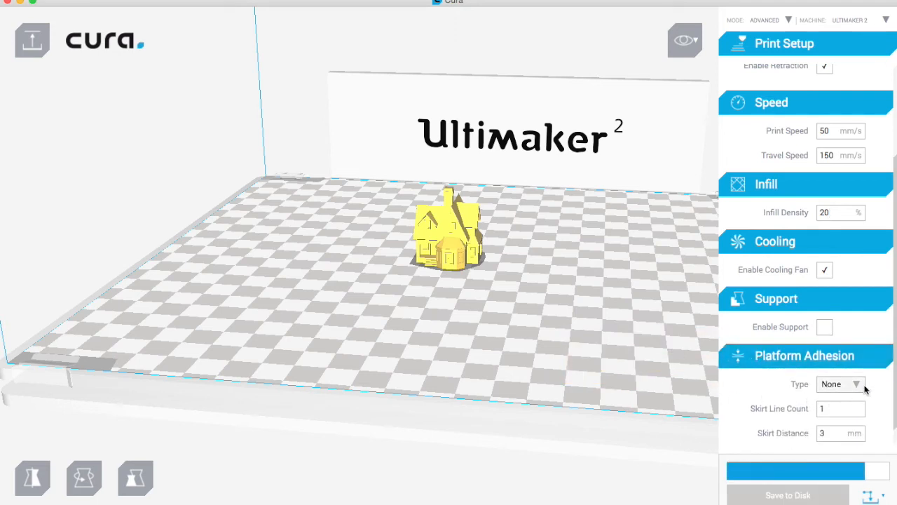
- Set Platform Adhesion Type to Brim, then change it to Raft
click(856, 383)
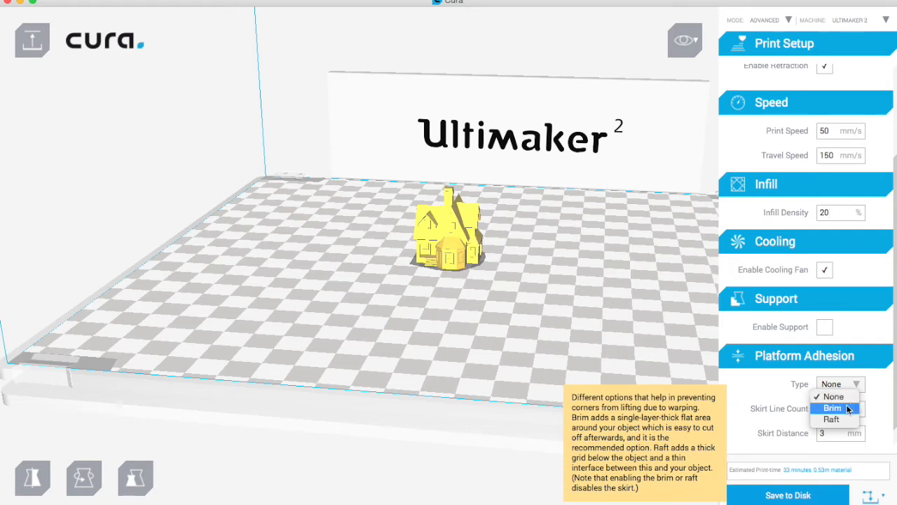
click(832, 408)
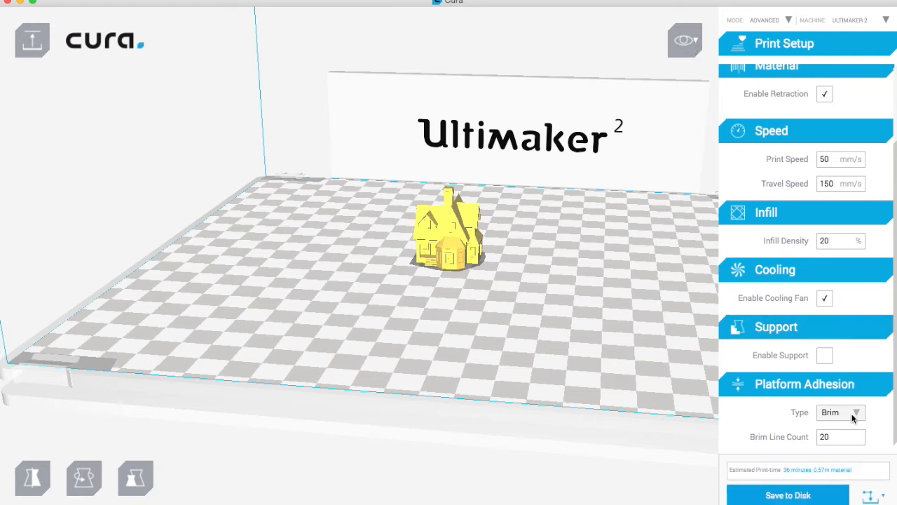
click(841, 412)
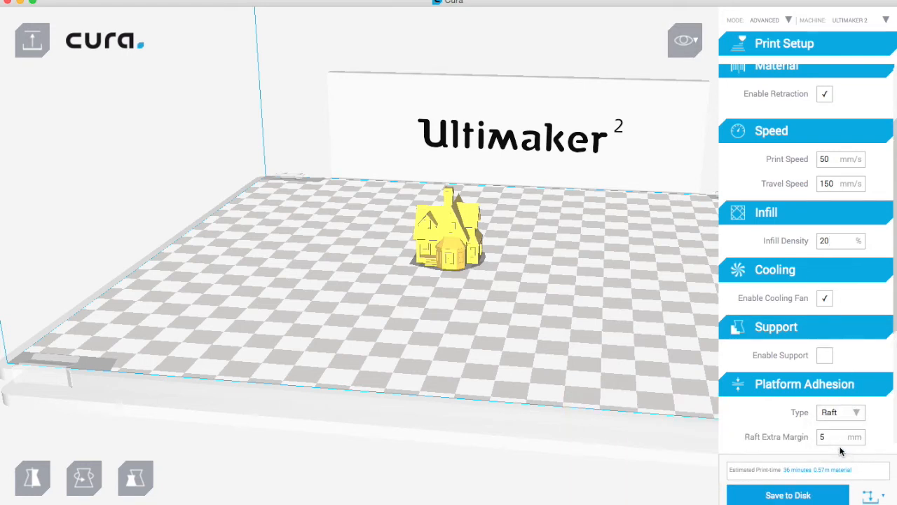
mouse_move(834, 437)
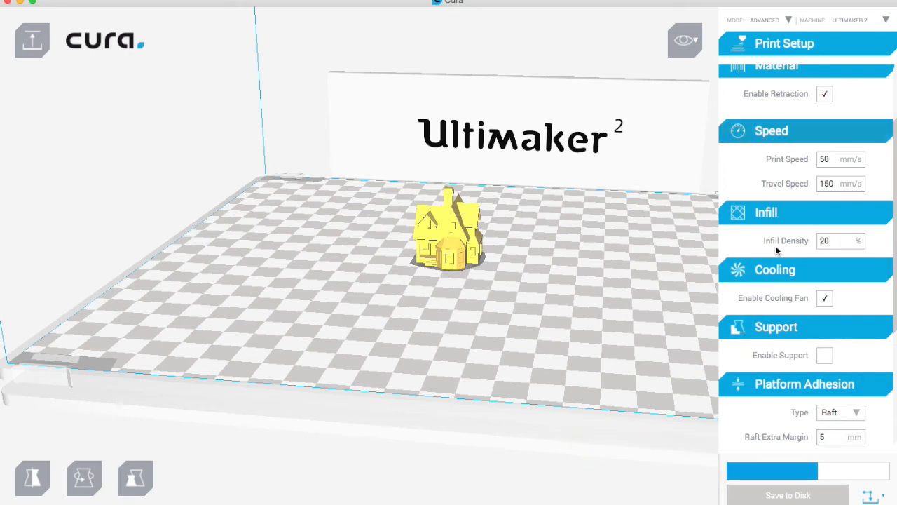
click(839, 412)
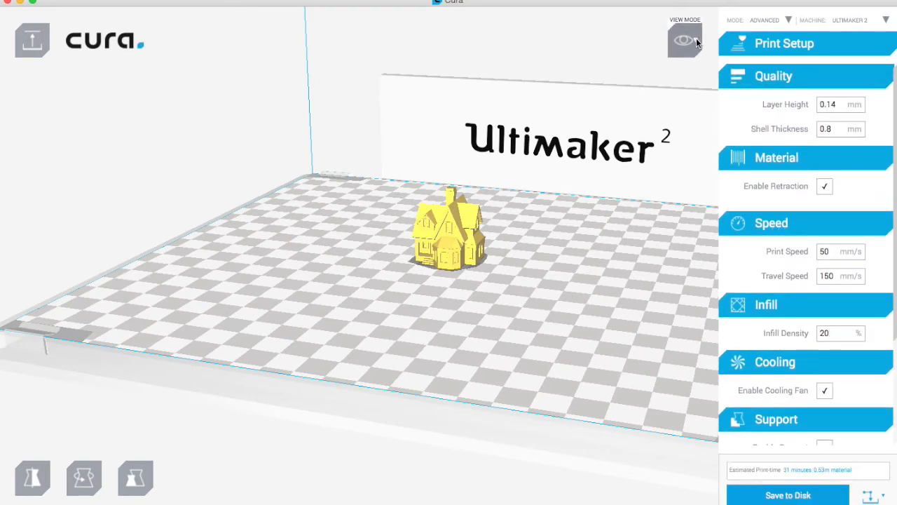
- Switch View Mode to Layers, slide down to the lower layers, then back to the chimney top
click(684, 40)
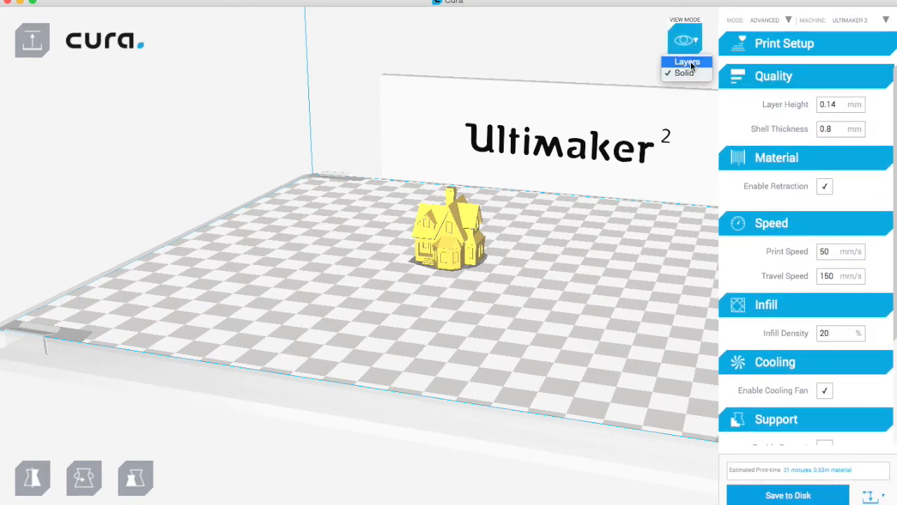
click(685, 61)
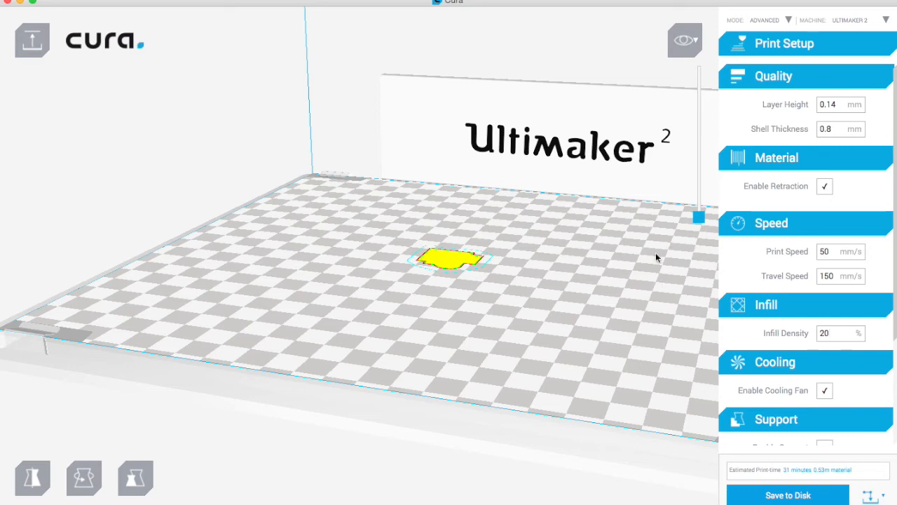
mouse_move(522, 317)
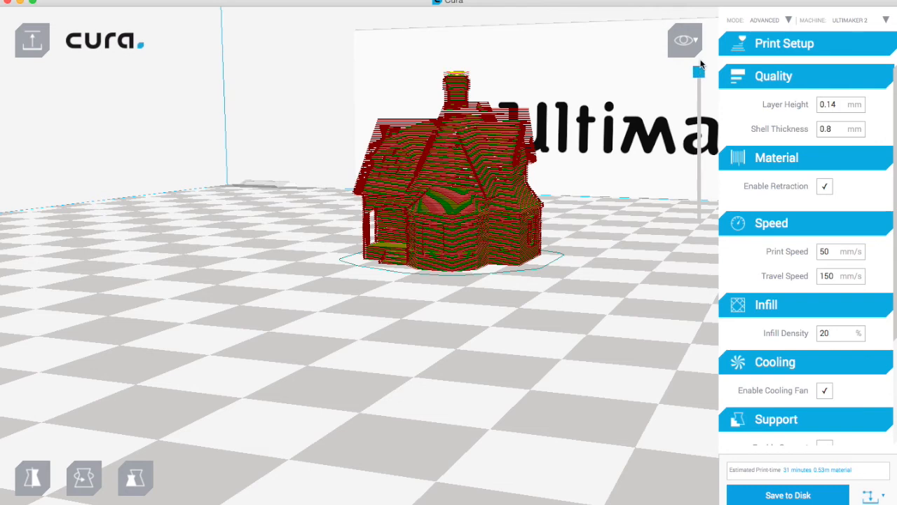
drag(698, 66, 699, 172)
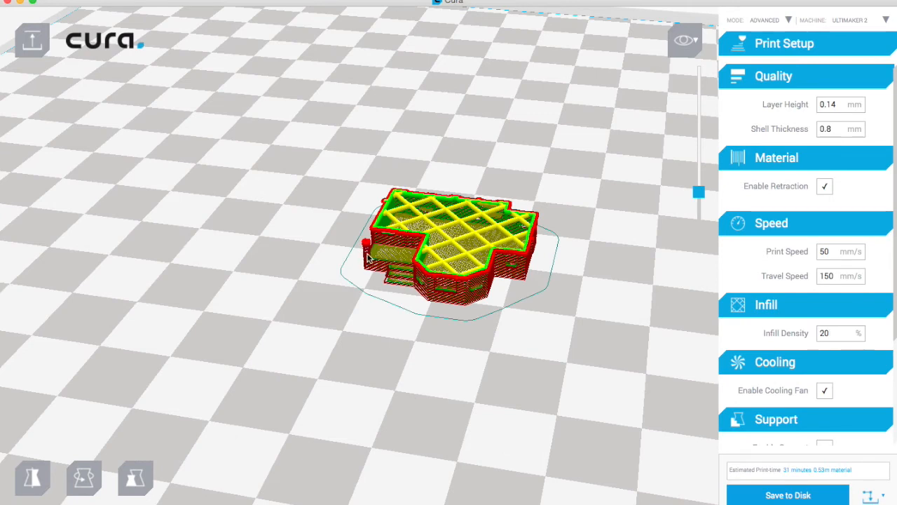
mouse_move(356, 244)
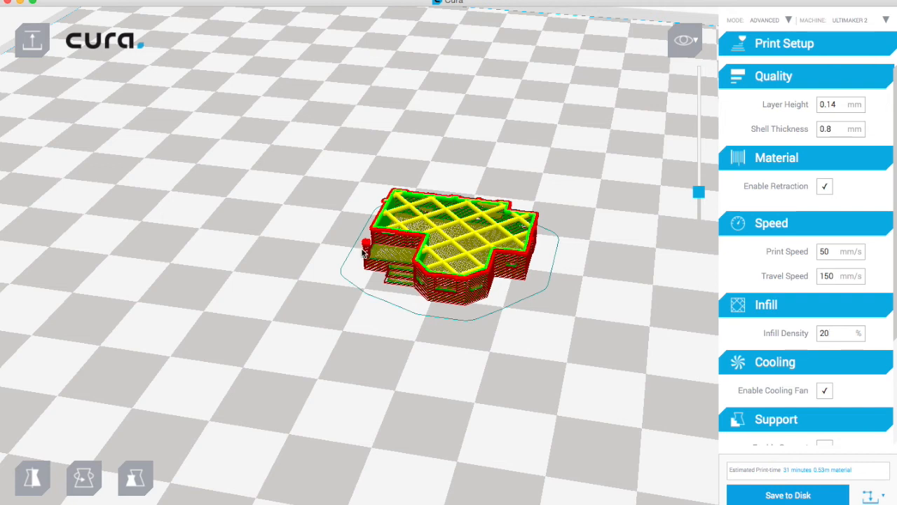
mouse_move(373, 249)
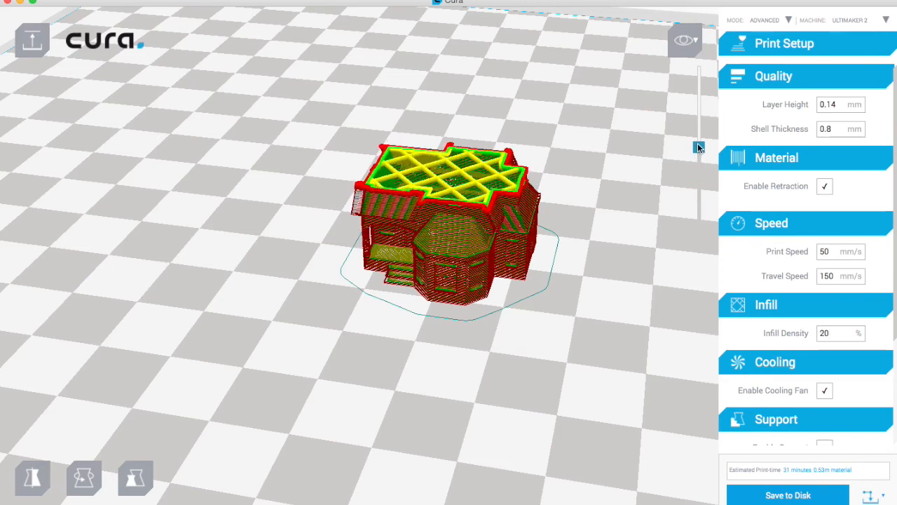
drag(699, 146, 698, 63)
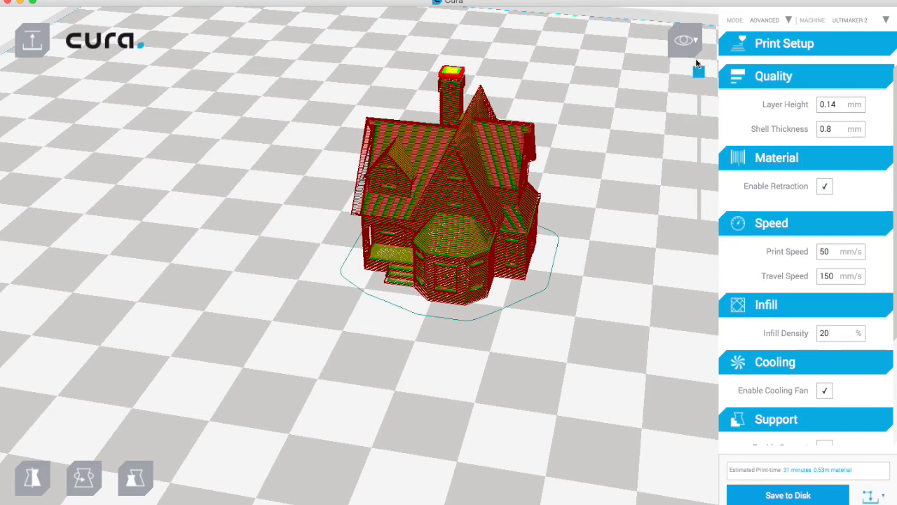
- Switch View Mode back to Solid and save the GCode file to Documents
click(684, 39)
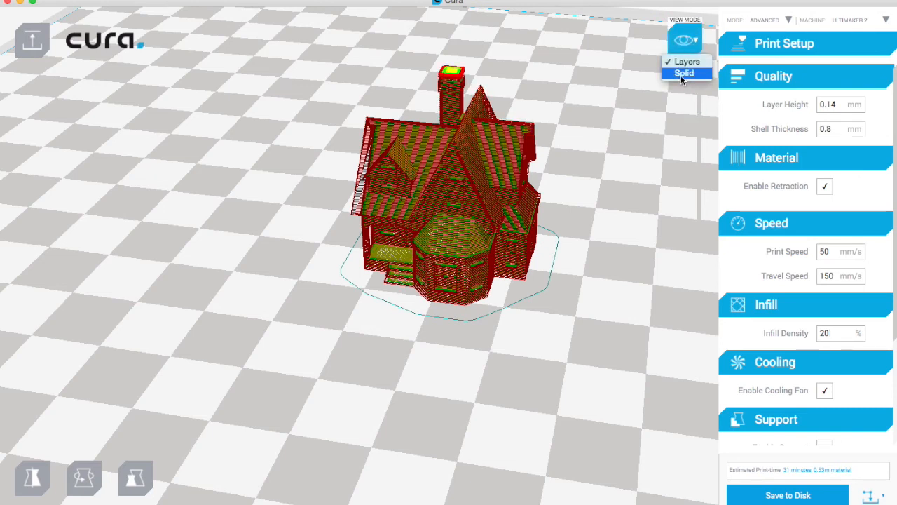
click(684, 73)
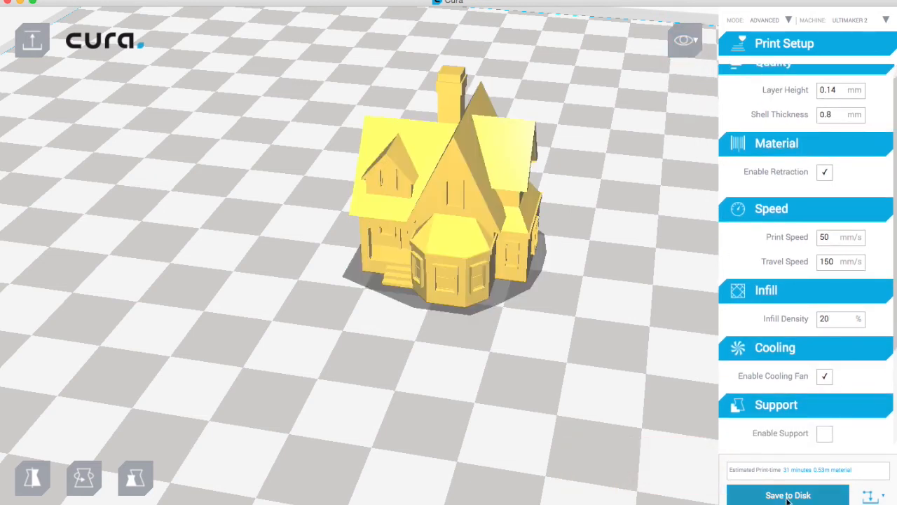
click(787, 495)
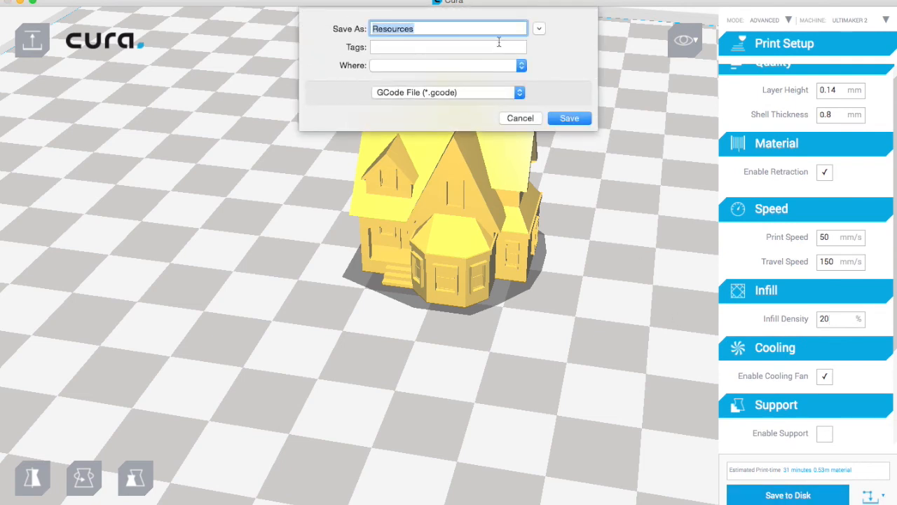
click(449, 66)
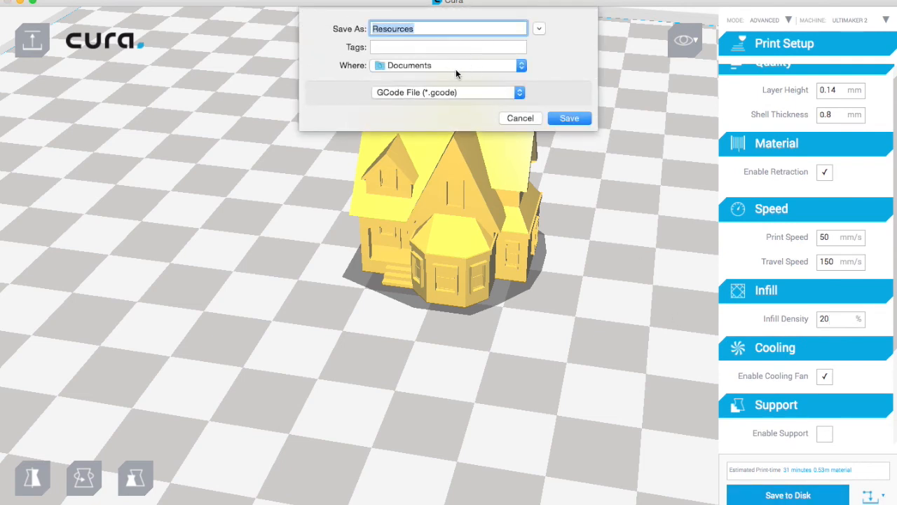
mouse_move(448, 77)
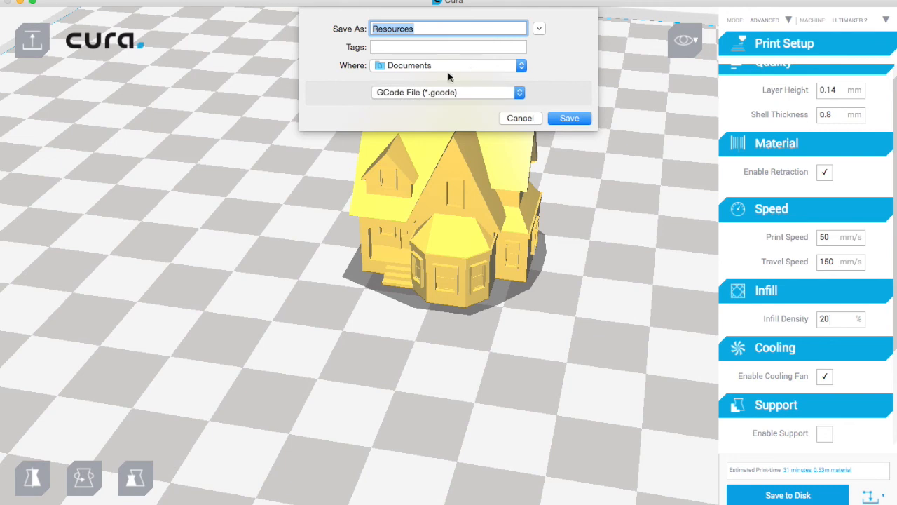
mouse_move(336, 33)
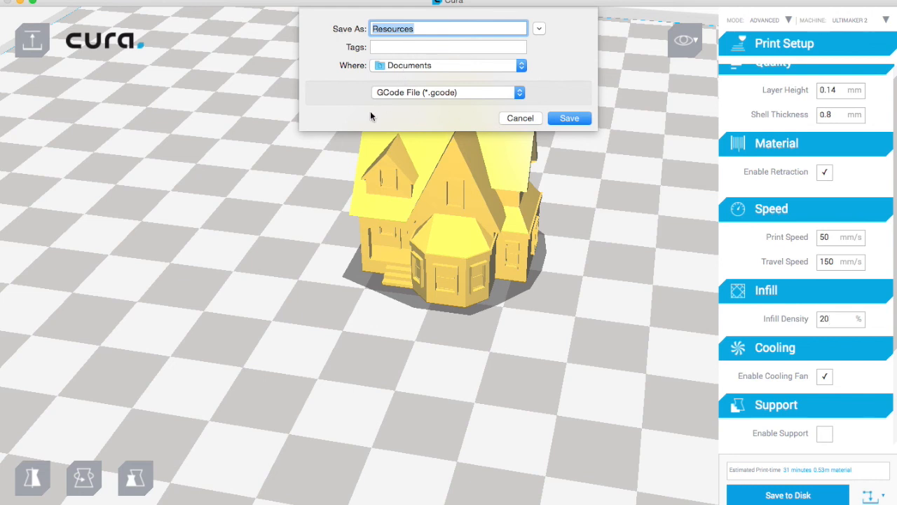
mouse_move(340, 107)
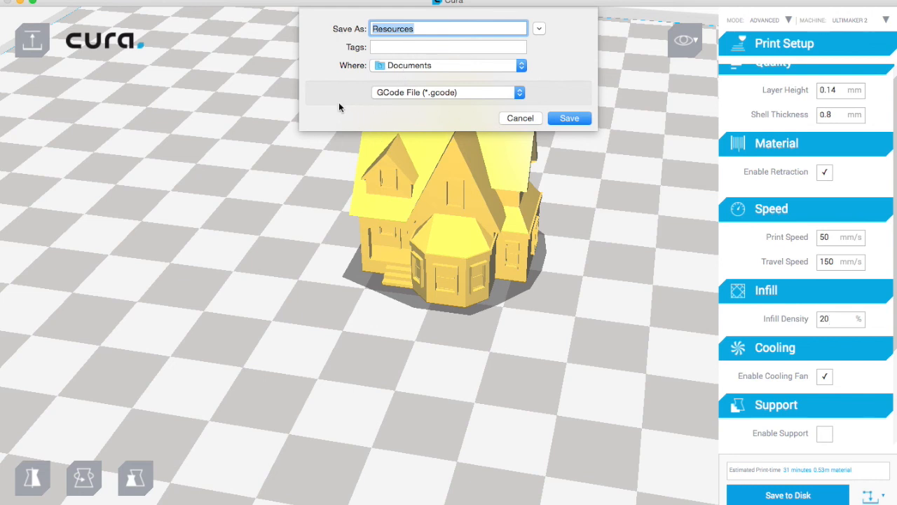